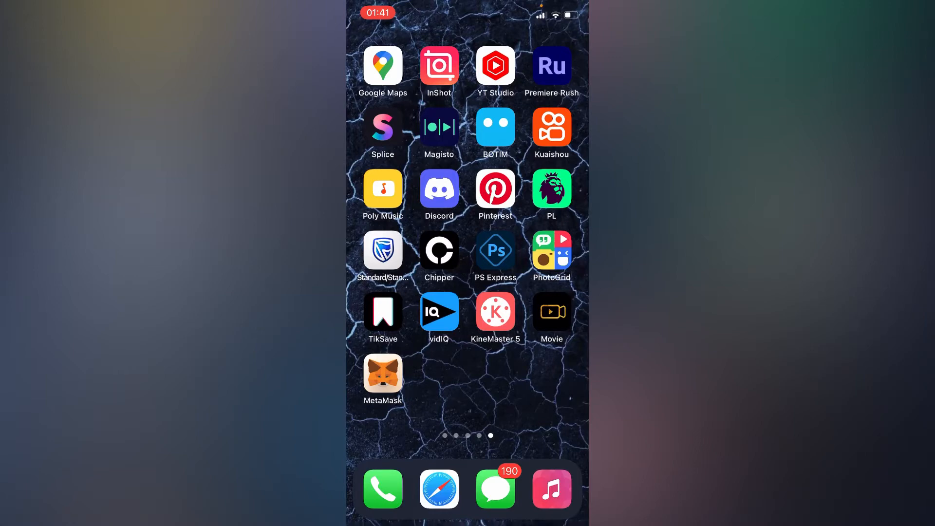
Step: Swipe past the last home screen page to reveal the App Library categories
scroll(left, 3)
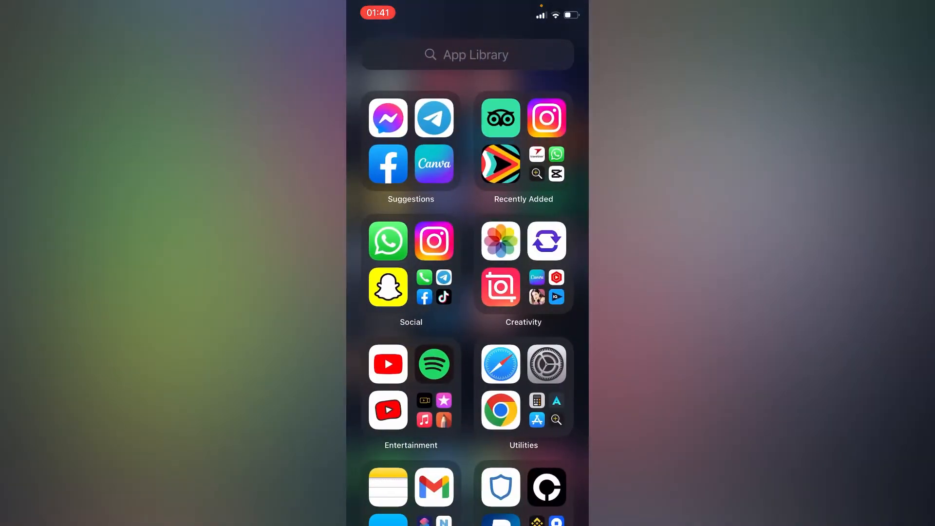
text(D)
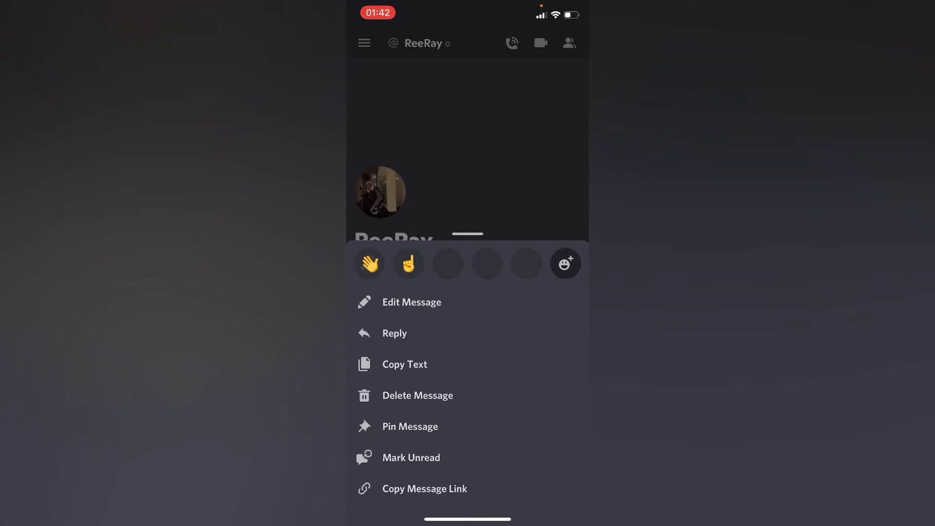
Step: Choose Delete Message for the sent "Hey 👋" message, bringing up the confirmation dialog
click(418, 396)
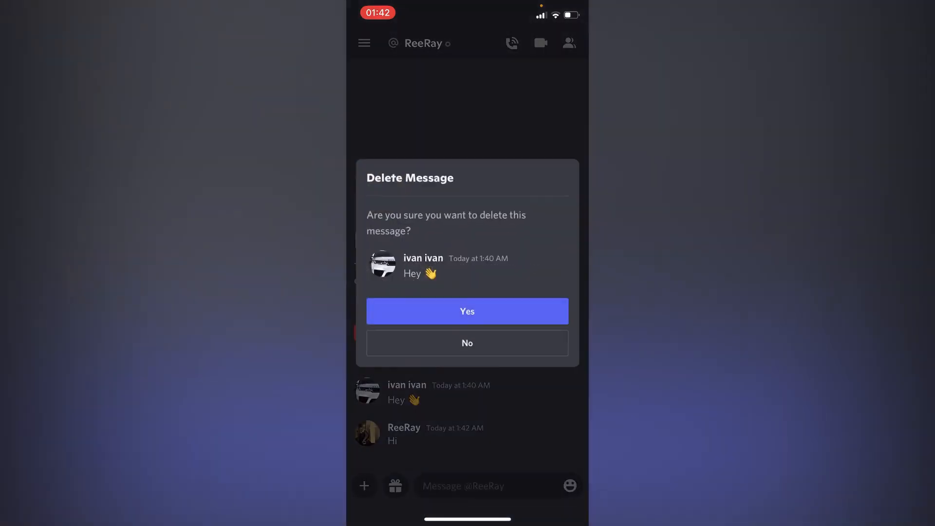